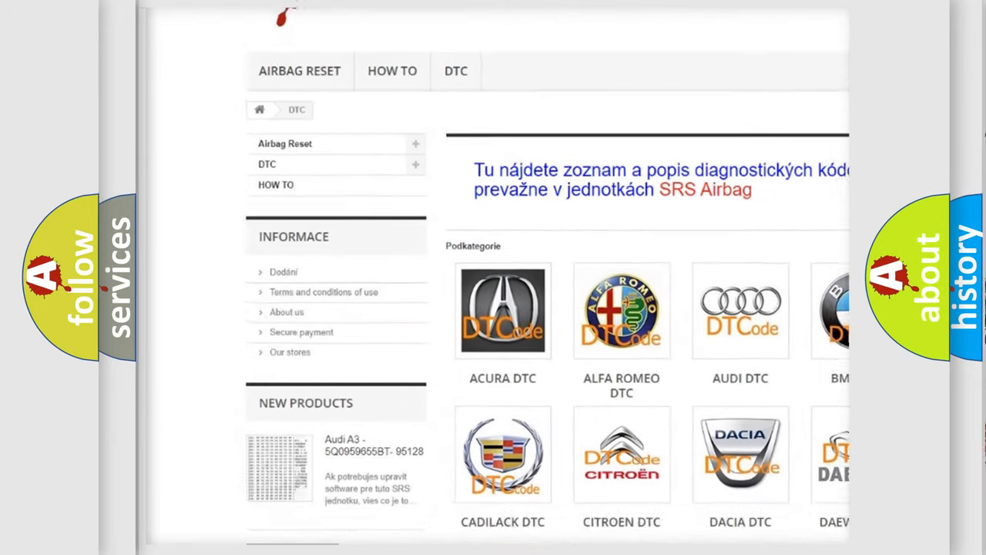
scroll(down, 3)
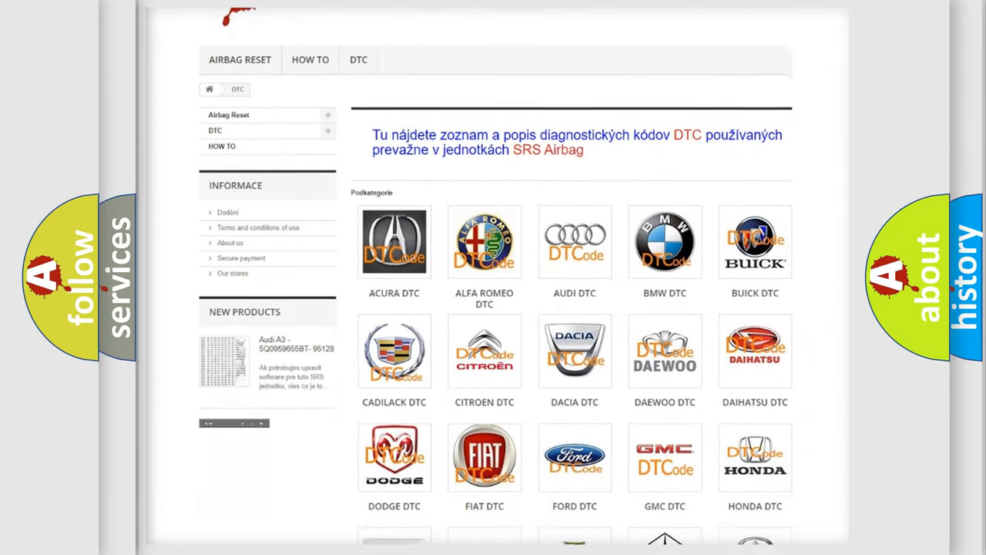
scroll(down, 3)
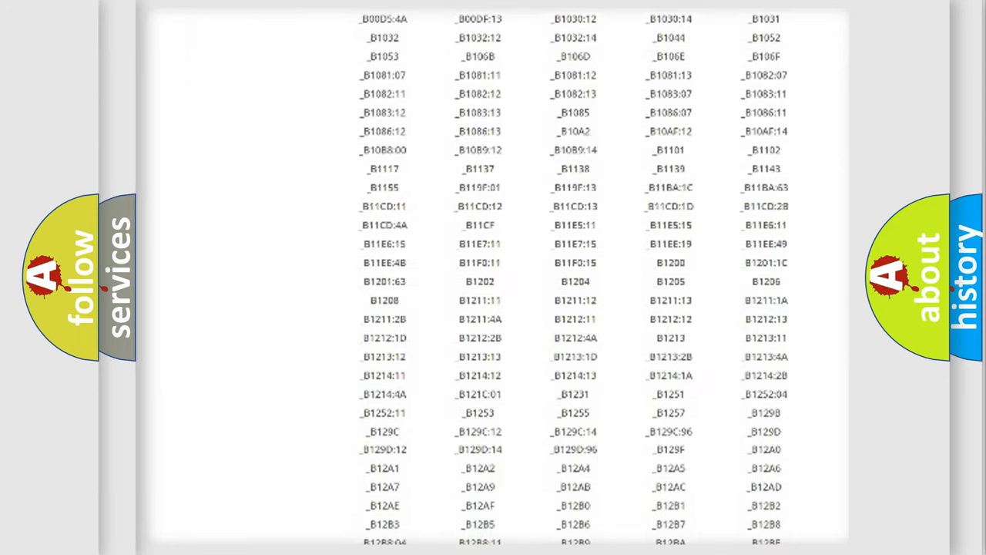
scroll(down, 3)
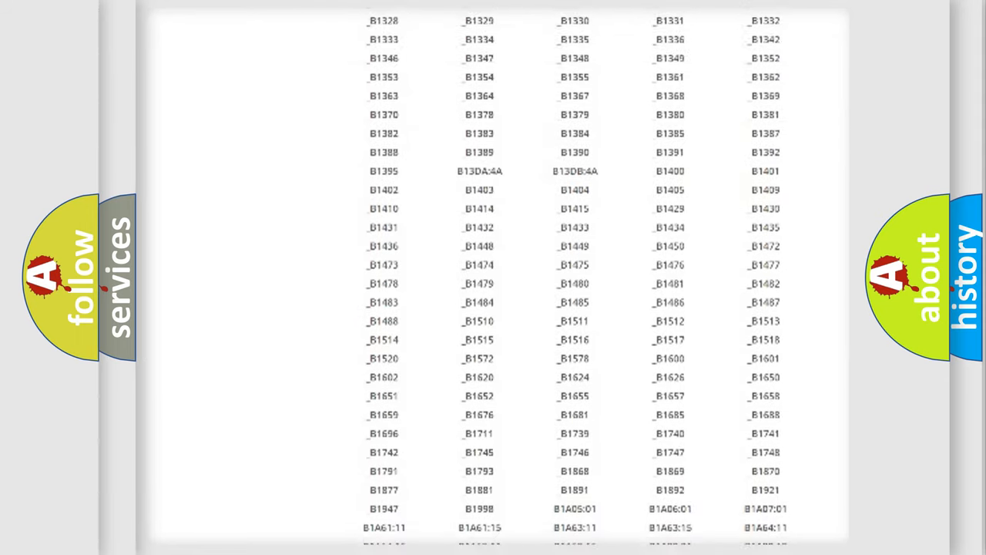